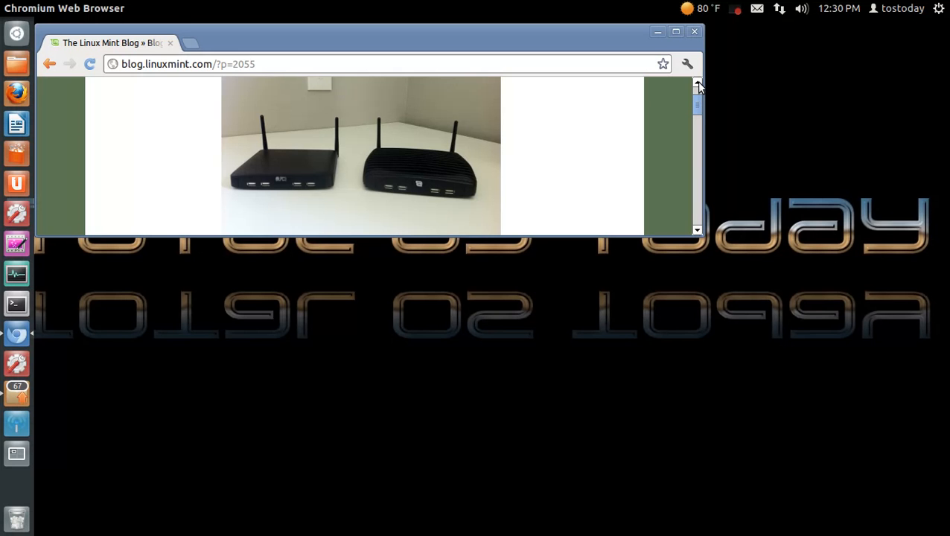
mouse_move(411, 192)
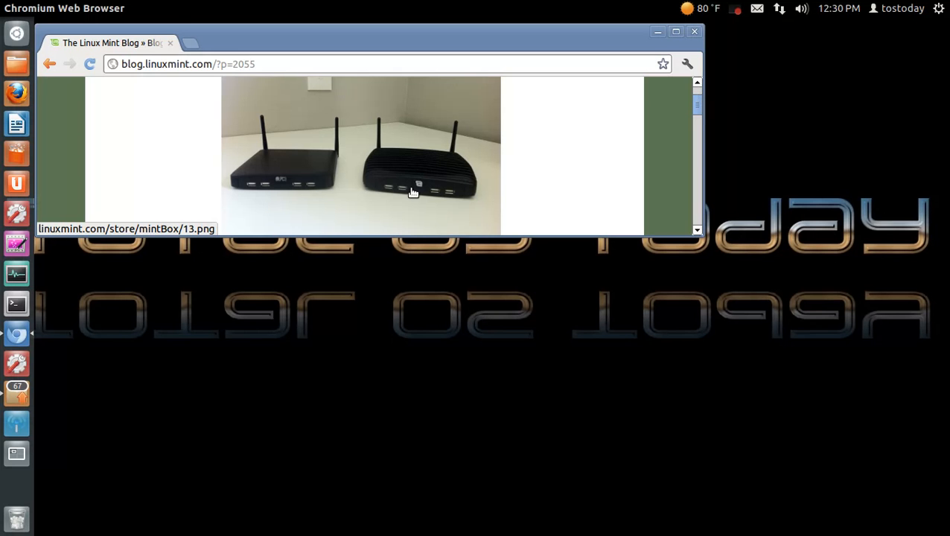
mouse_move(679, 196)
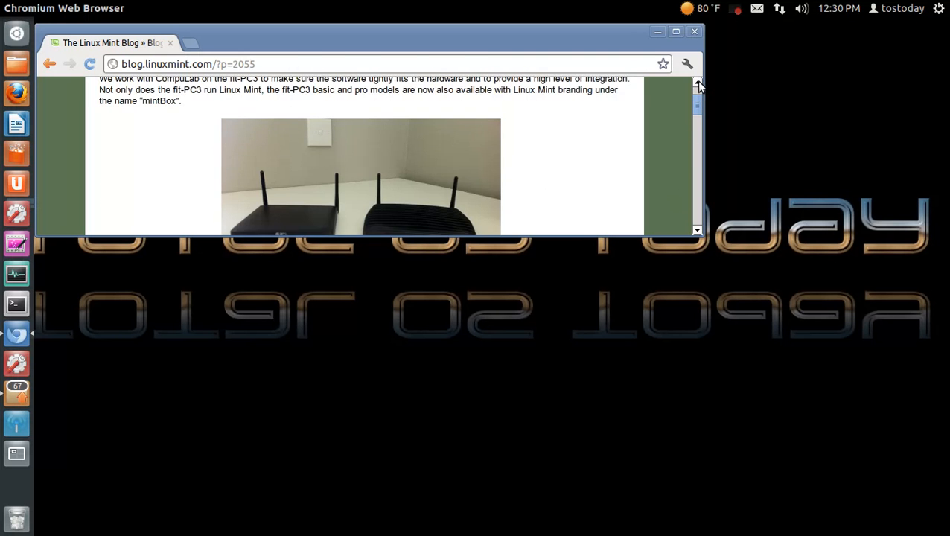
Scroll the mintBox post down past About CompuLab to the About the mintBox section.
scroll(down, 3)
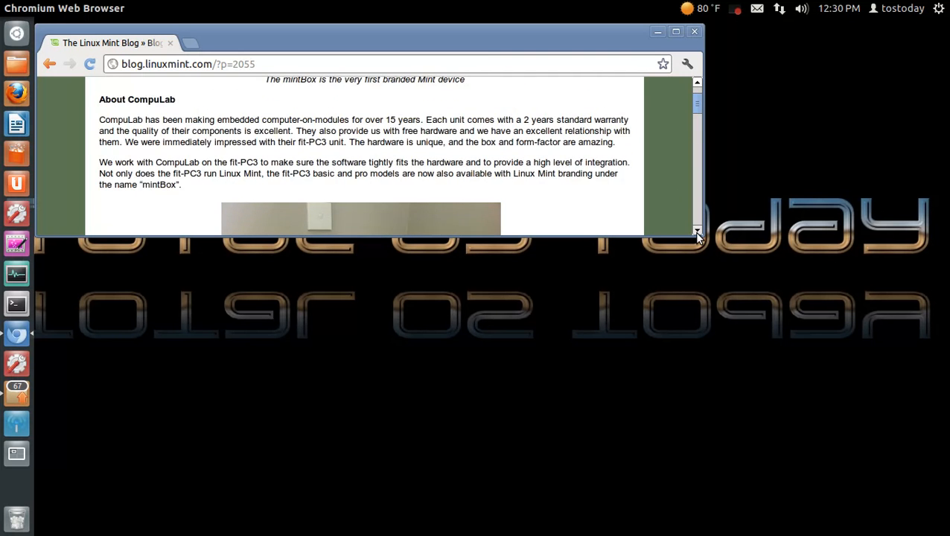
scroll(down, 3)
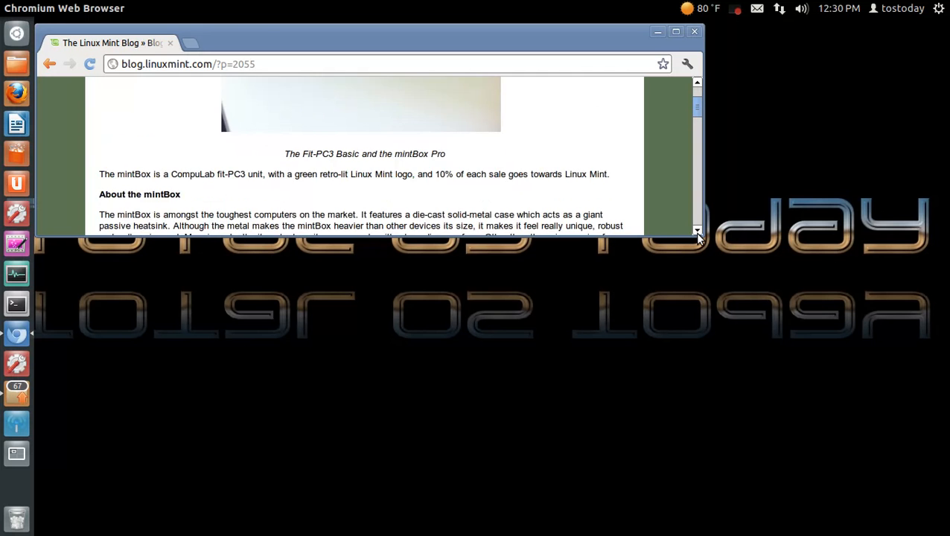
scroll(down, 3)
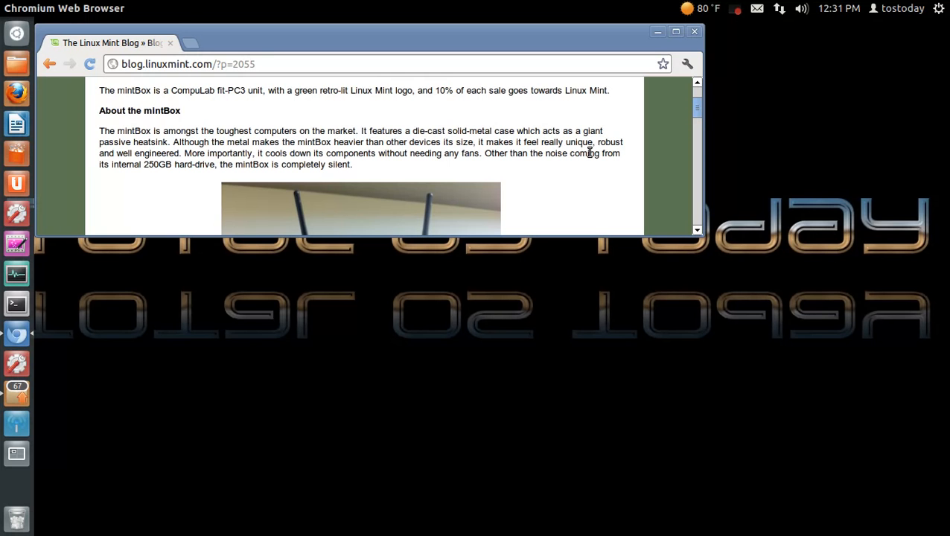
mouse_move(420, 176)
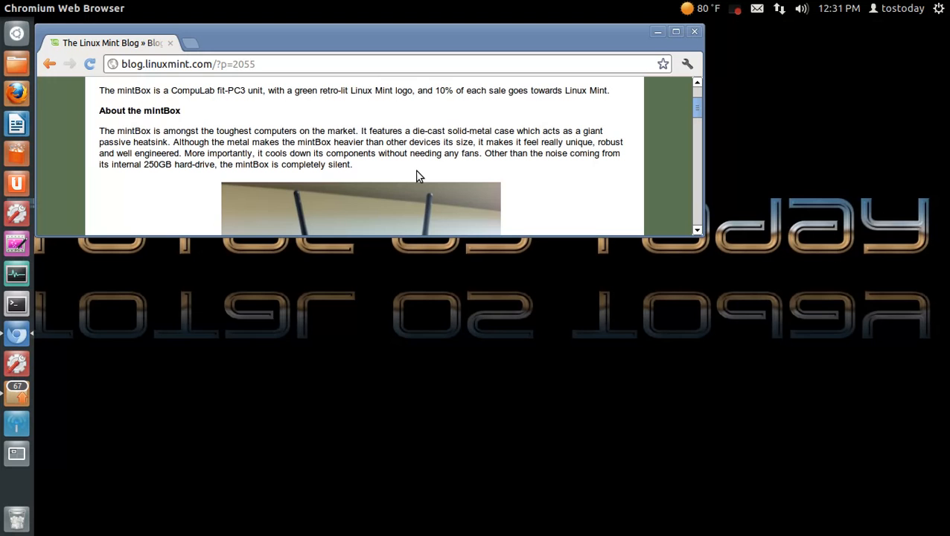
mouse_move(387, 167)
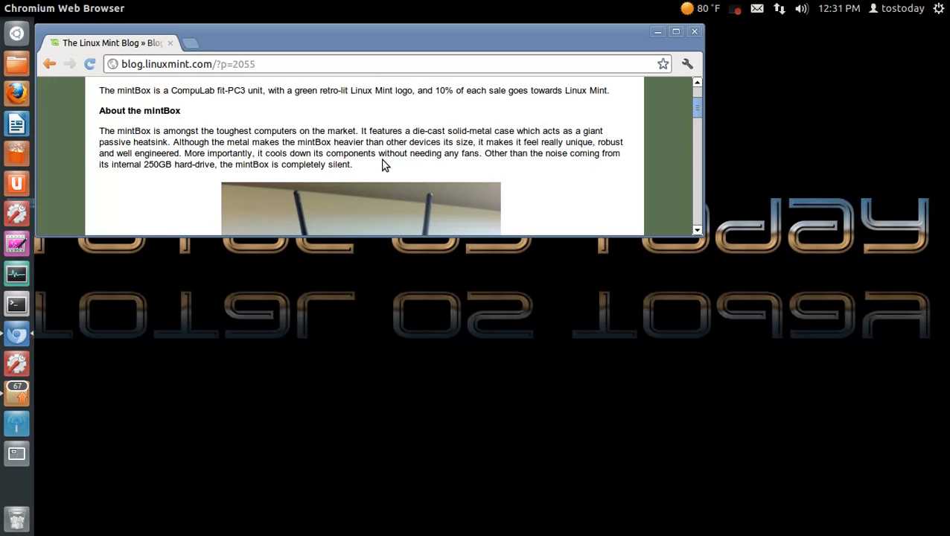
mouse_move(384, 167)
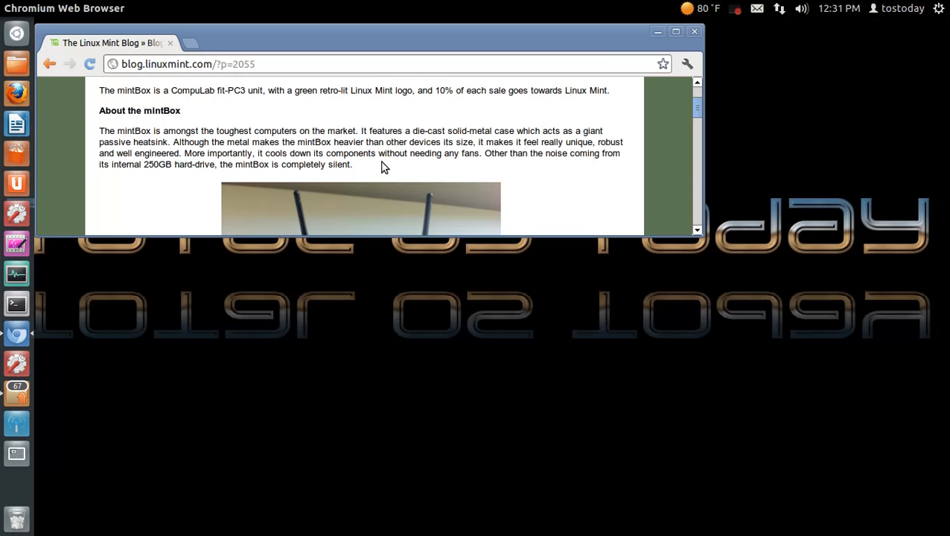
mouse_move(683, 48)
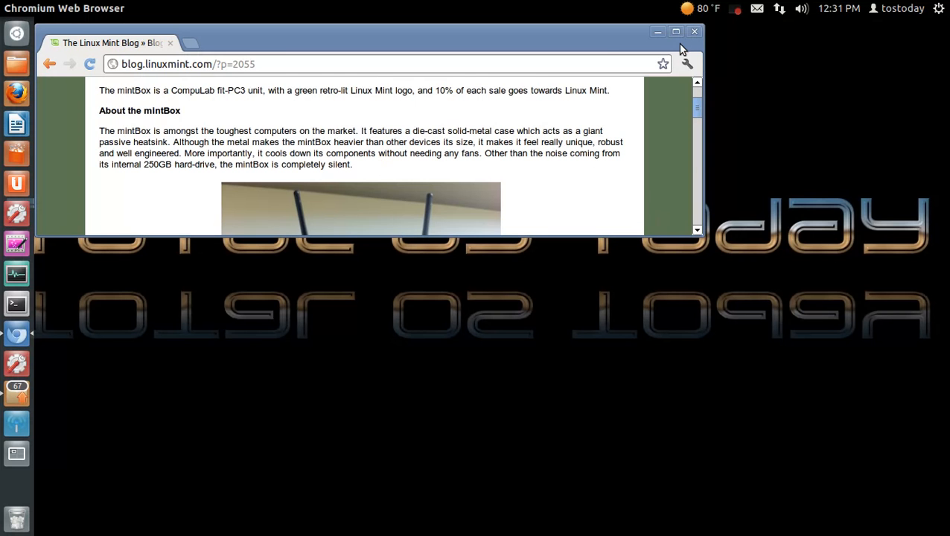
Maximize the browser window so the mintBox post fills the screen.
click(676, 31)
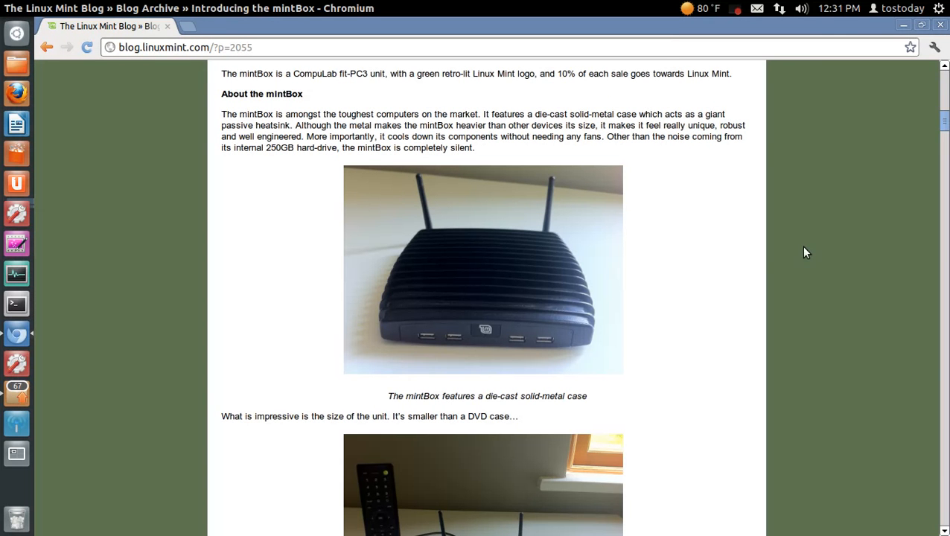
Scroll to the mintBox I/O list, then restore the window to its smaller size.
scroll(down, 3)
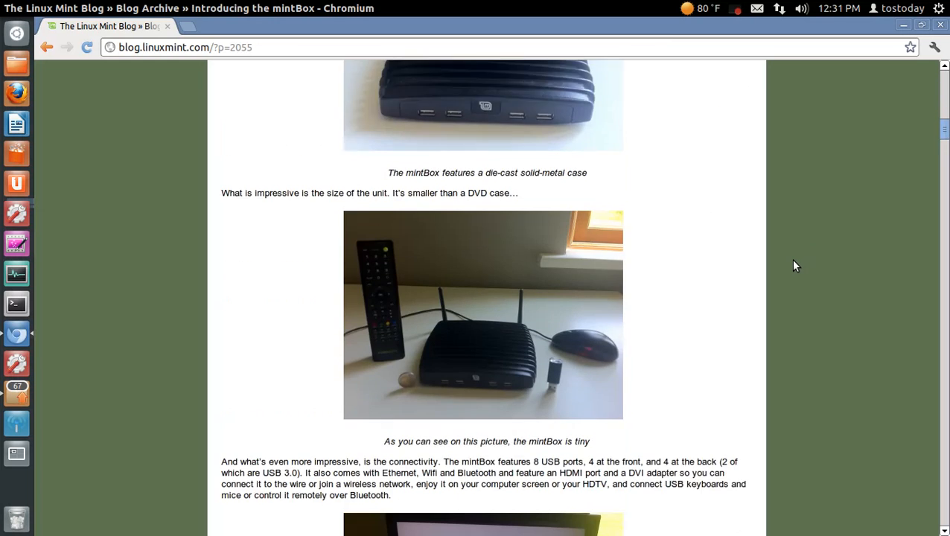
scroll(down, 3)
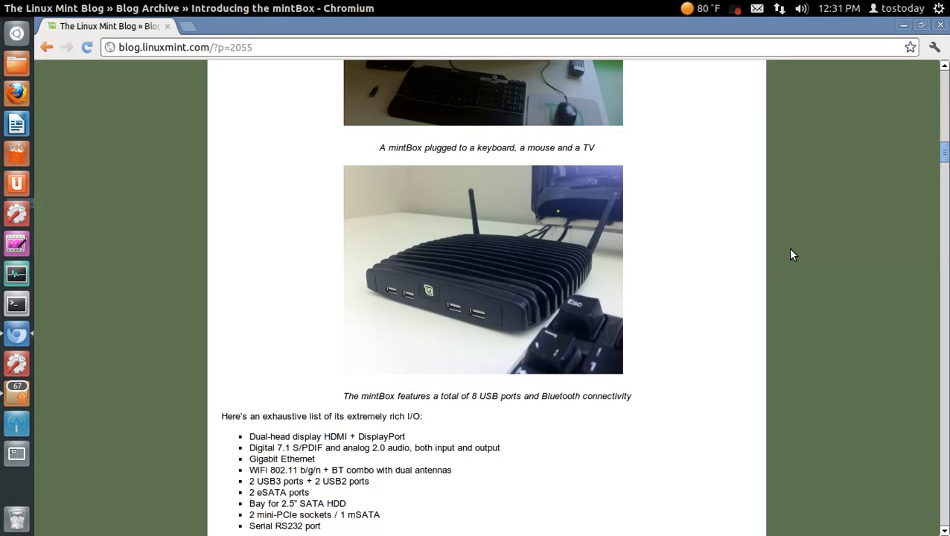
mouse_move(921, 27)
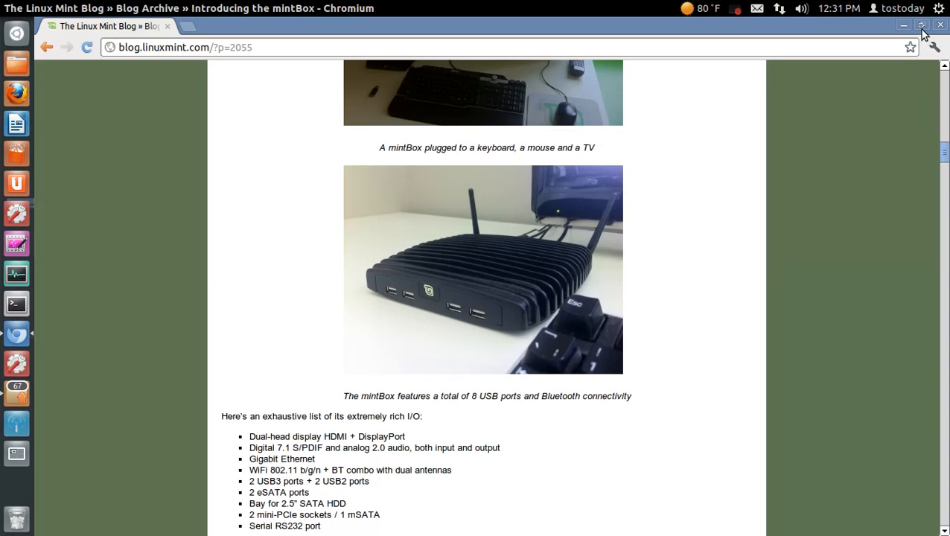
click(923, 27)
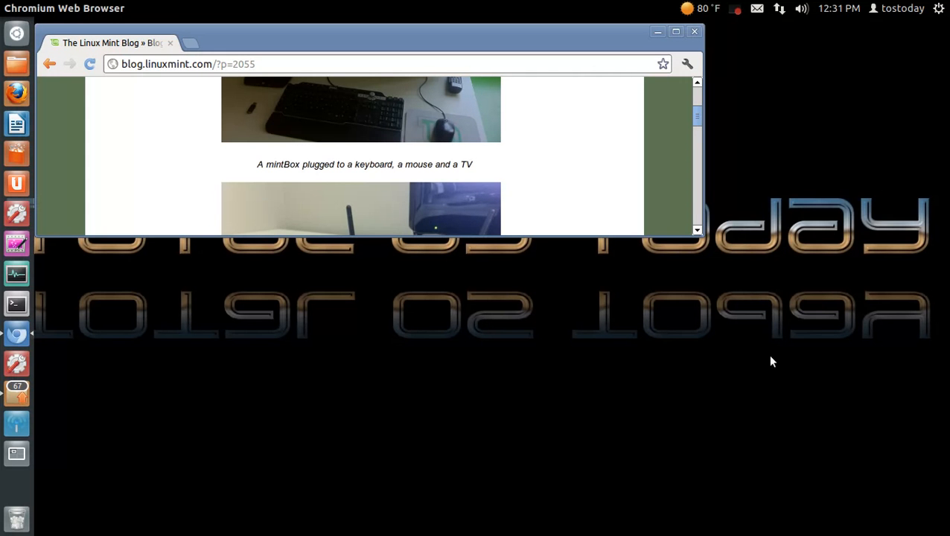